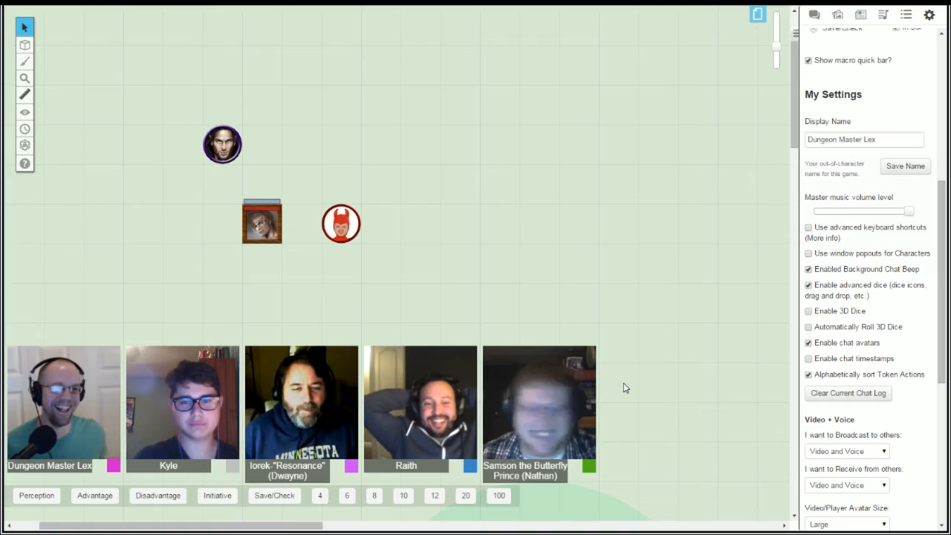
Step: Bring up the bearded man's token settings to review its player permissions
{"action": "double_click", "coordinate": [223, 142]}
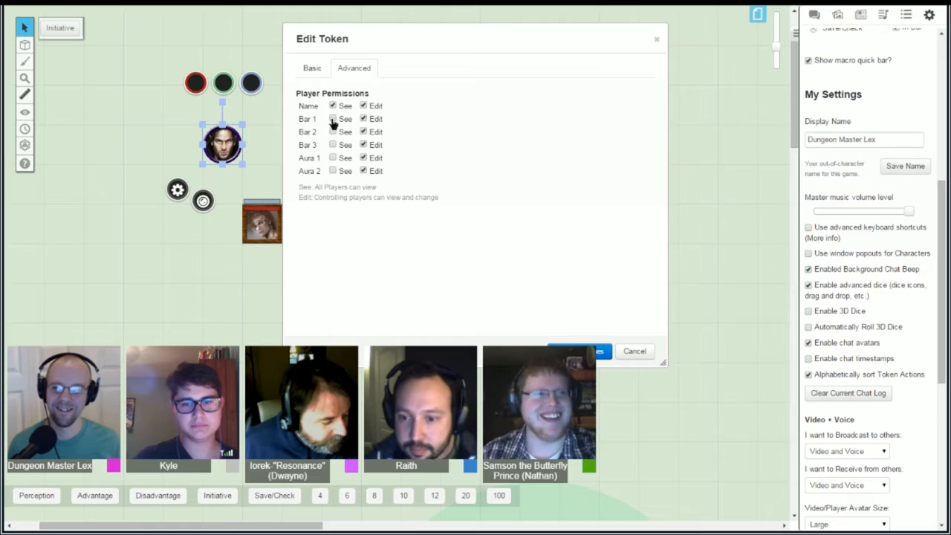
Step: Close the token settings so the chat macros can be run on the map
{"action": "left_click", "coordinate": [579, 351]}
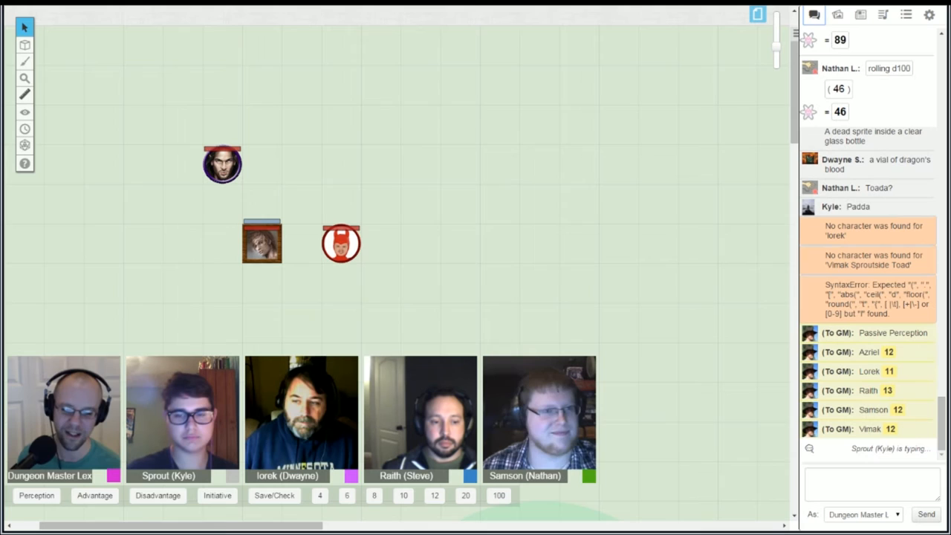
{"action": "scroll", "scroll_direction": "down", "scroll_amount": 3}
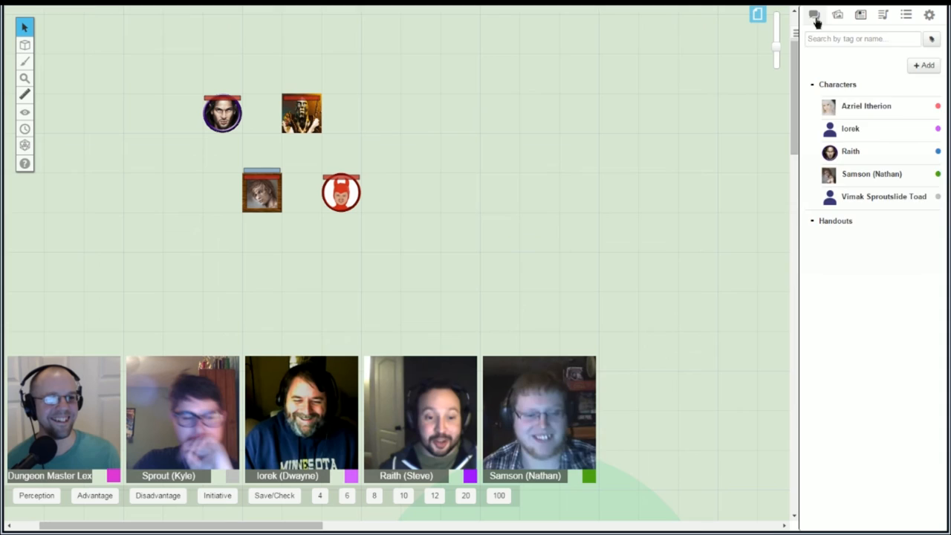
{"action": "left_click", "coordinate": [814, 15]}
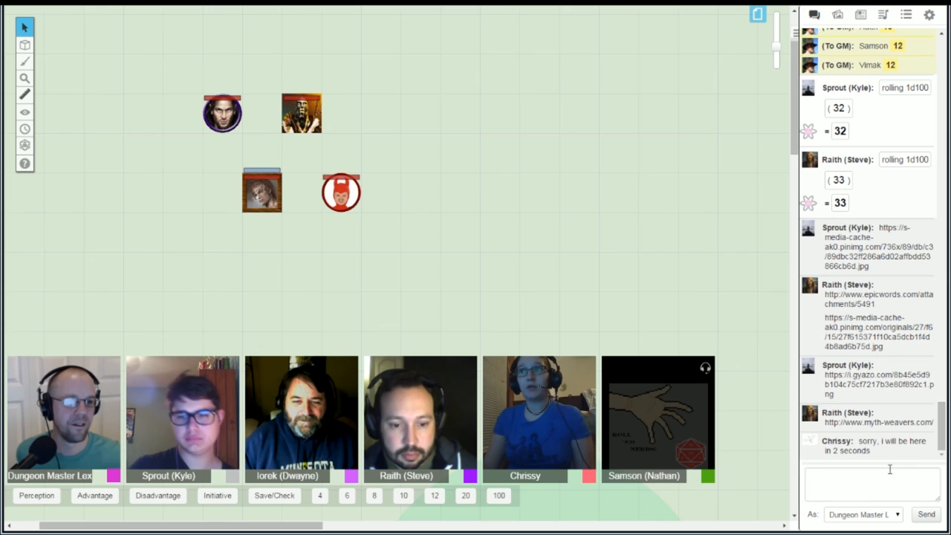
Step: Show the Journal list of characters and handouts
{"action": "left_click", "coordinate": [860, 15]}
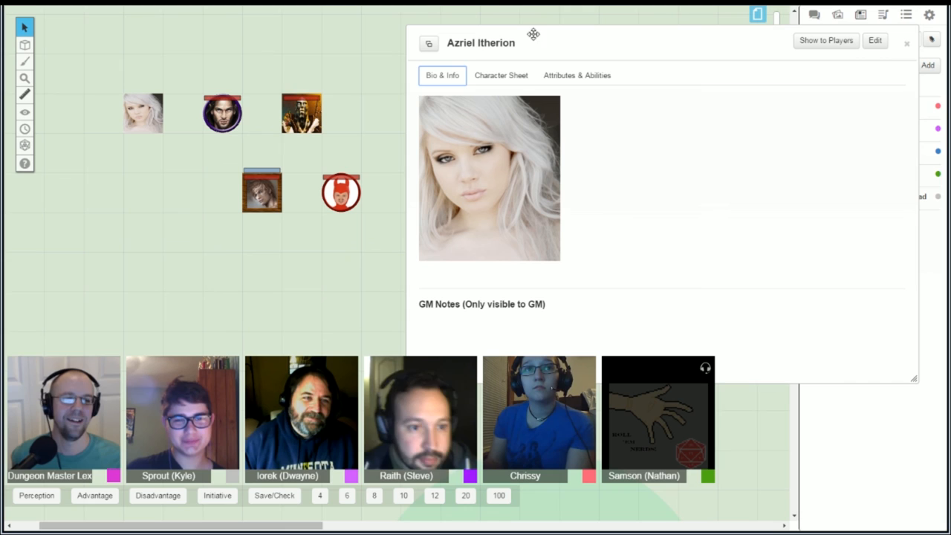
Step: Close Azriel Itherion's character sheet, leaving her token on the map
{"action": "left_click", "coordinate": [906, 43]}
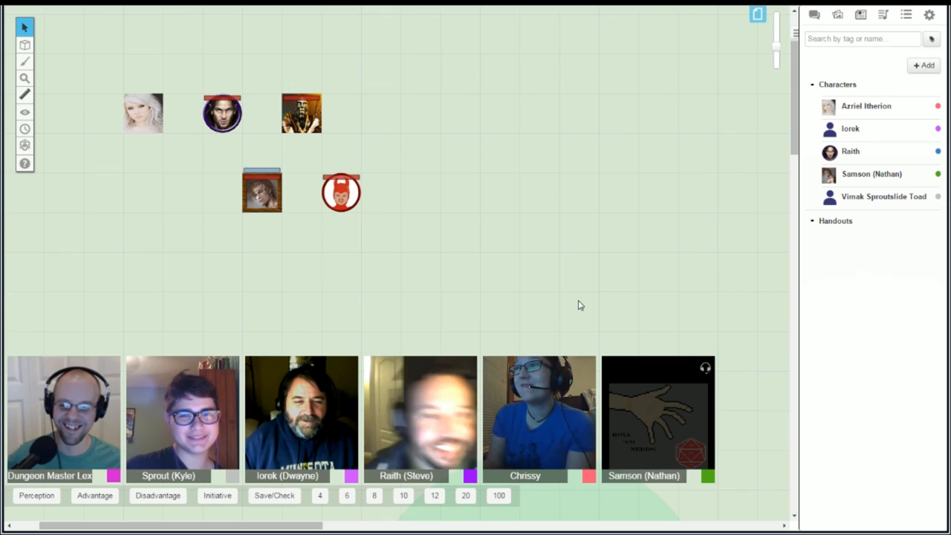
Step: Link Azriel Itherion's token bar to HP, then return to the Text Chat tab
{"action": "double_click", "coordinate": [142, 113]}
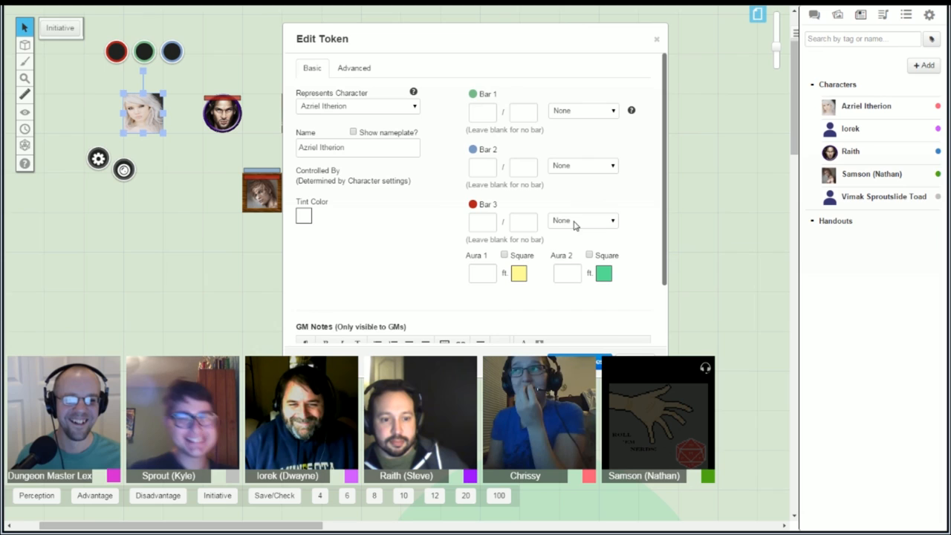
{"action": "left_click", "coordinate": [582, 220]}
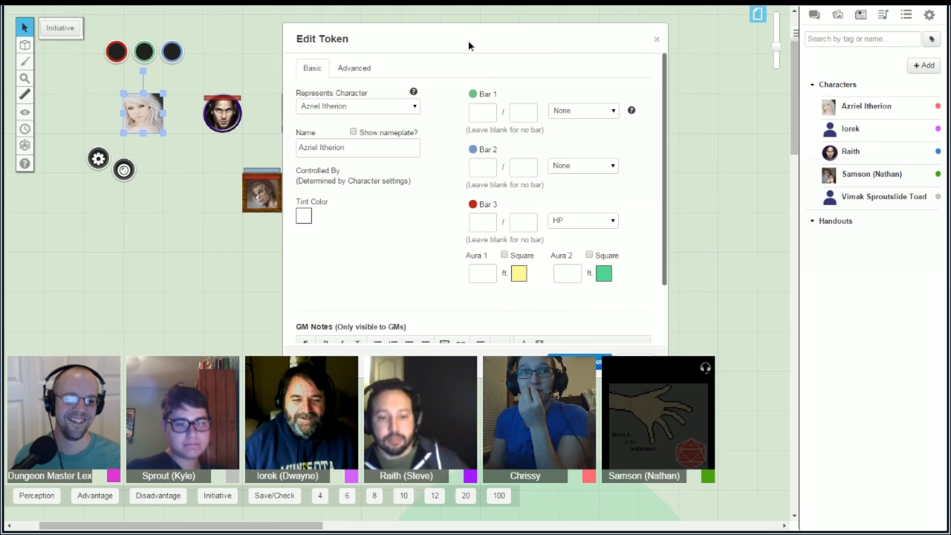
{"action": "left_click", "coordinate": [657, 38]}
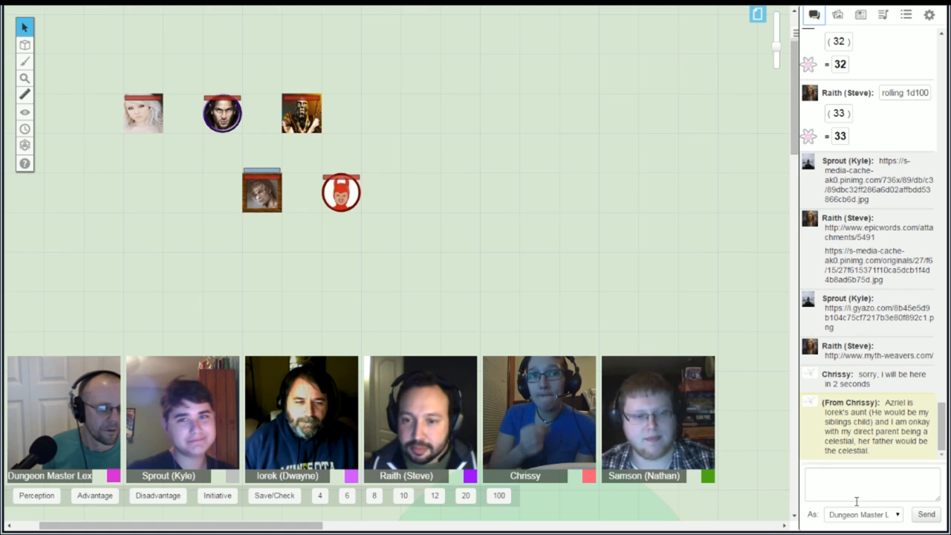
Step: Draft a whisper '/w Chrissy Awesome' in the chat box
{"action": "left_click", "coordinate": [862, 481]}
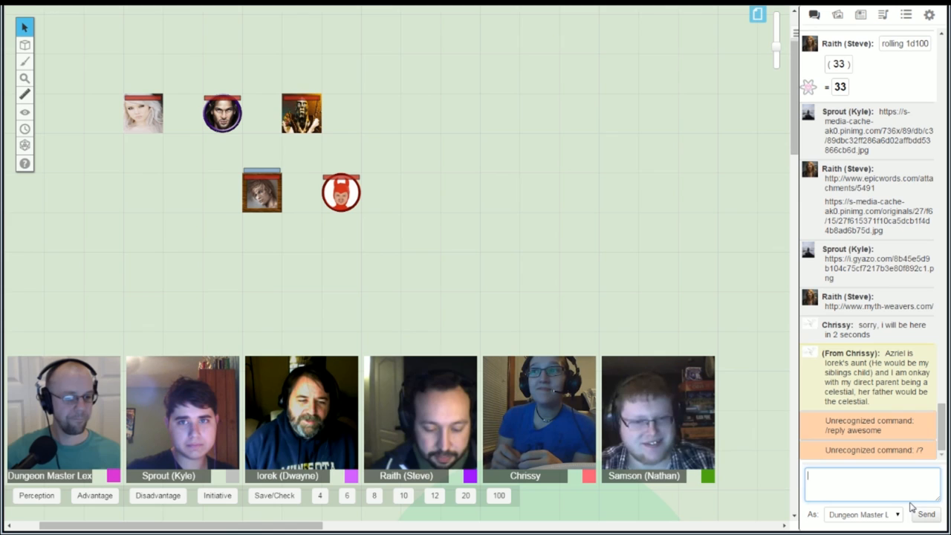
{"action": "type", "text": "/w Chrissy"}
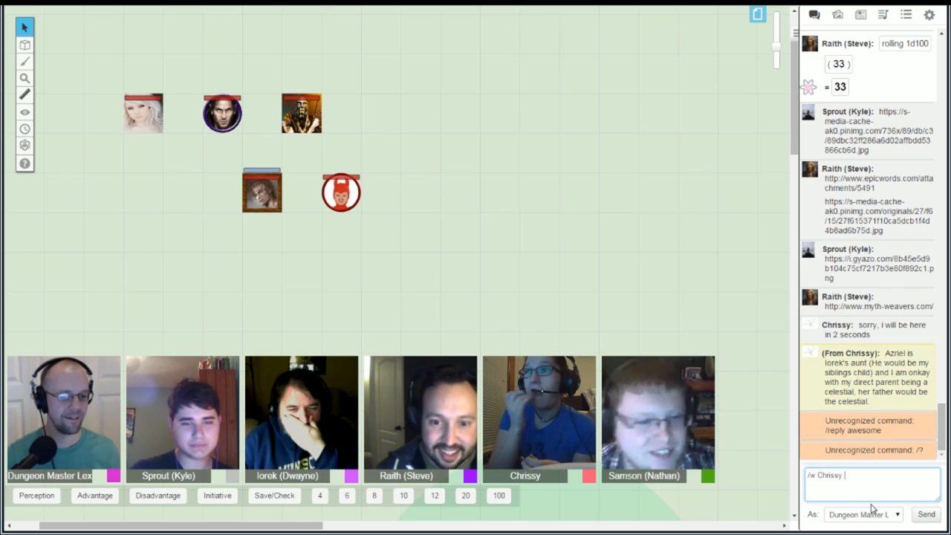
{"action": "type", "text": "Awesome"}
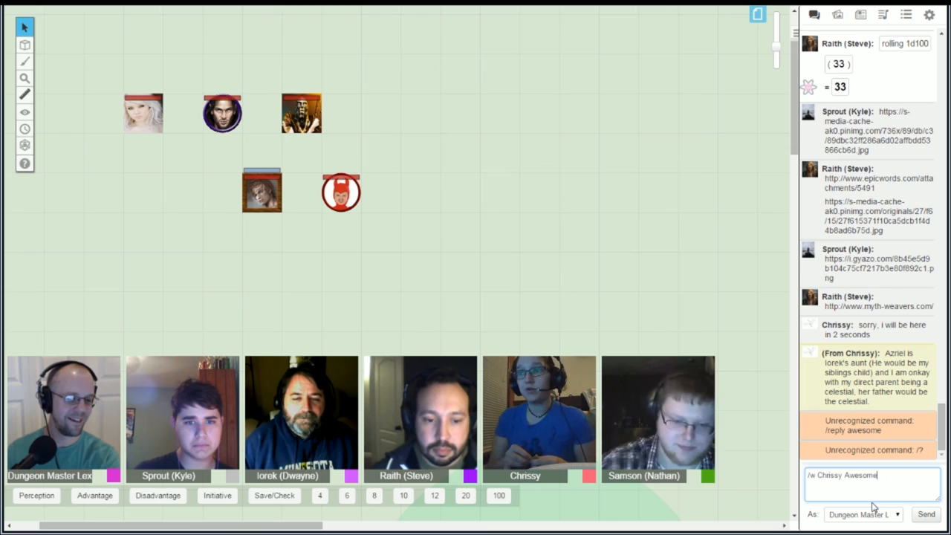